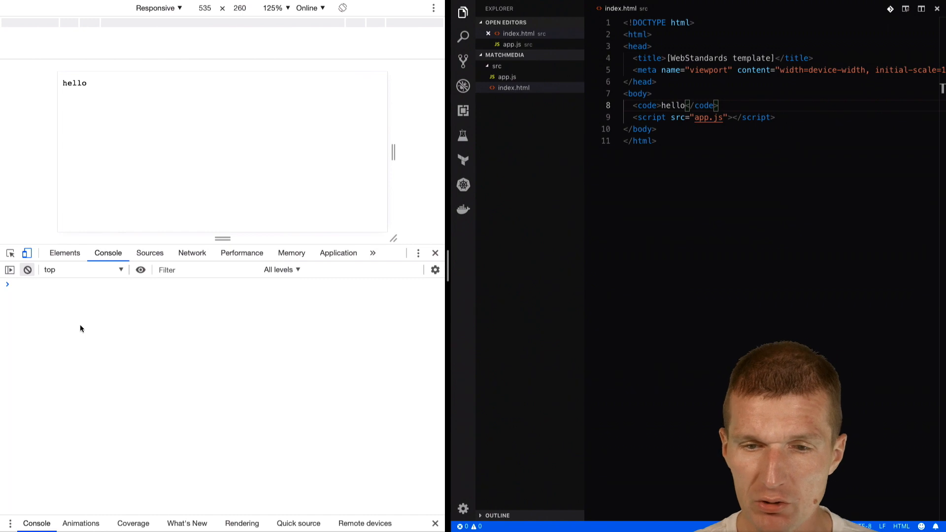
Open the empty app.js script from the Explorer sidebar
click(506, 77)
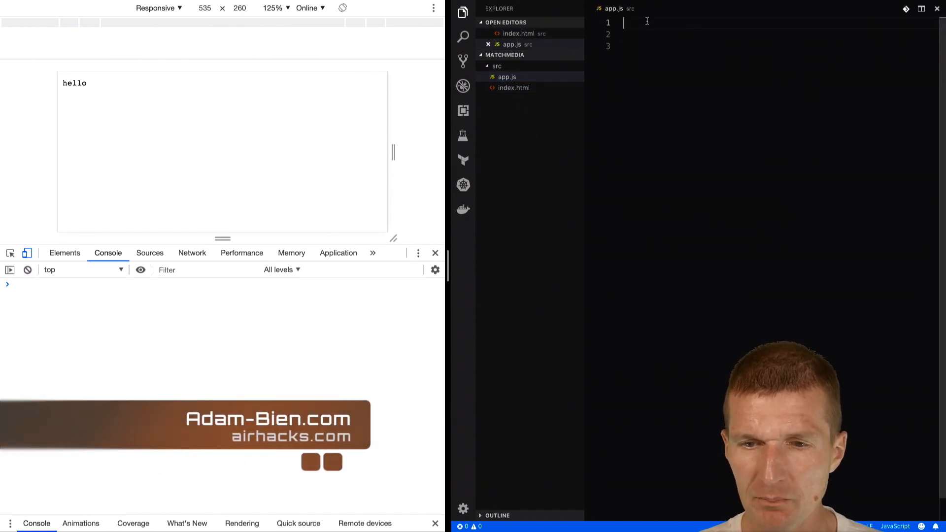
Store matchMedia('(min-width: 600px)') in a media constant and begin media.addEventListener()
text(matchMedia)
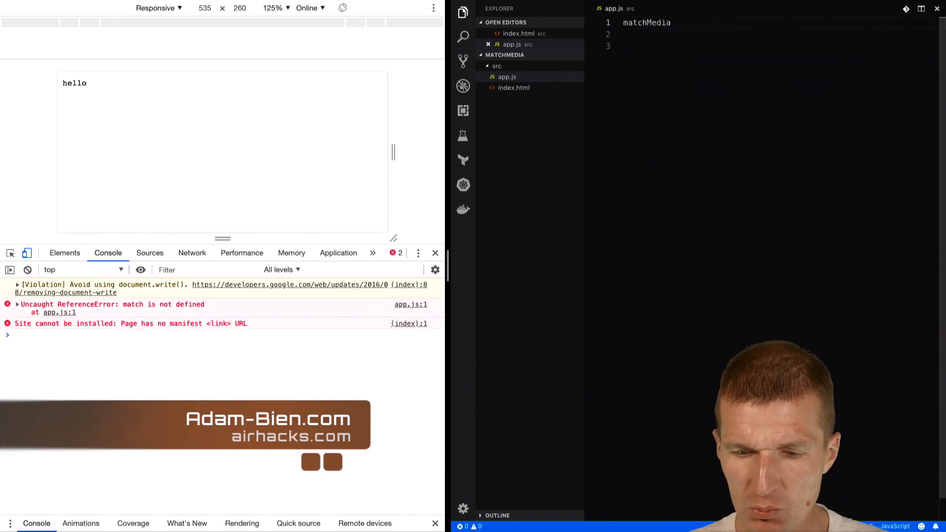
text((''))
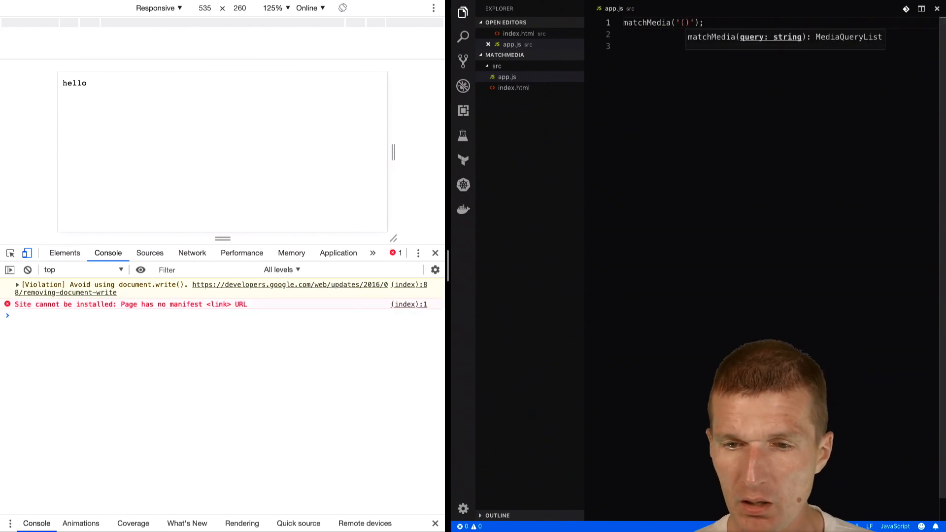
text(min-)
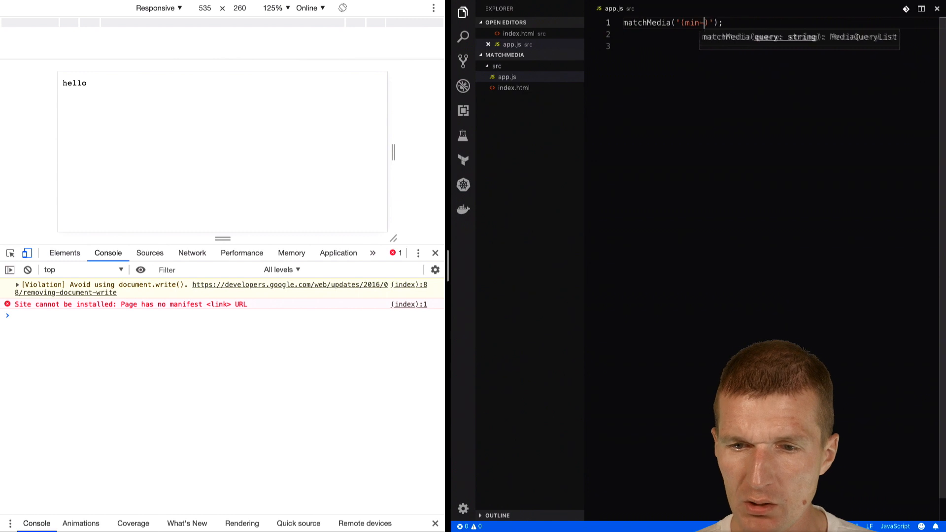
text(widt)
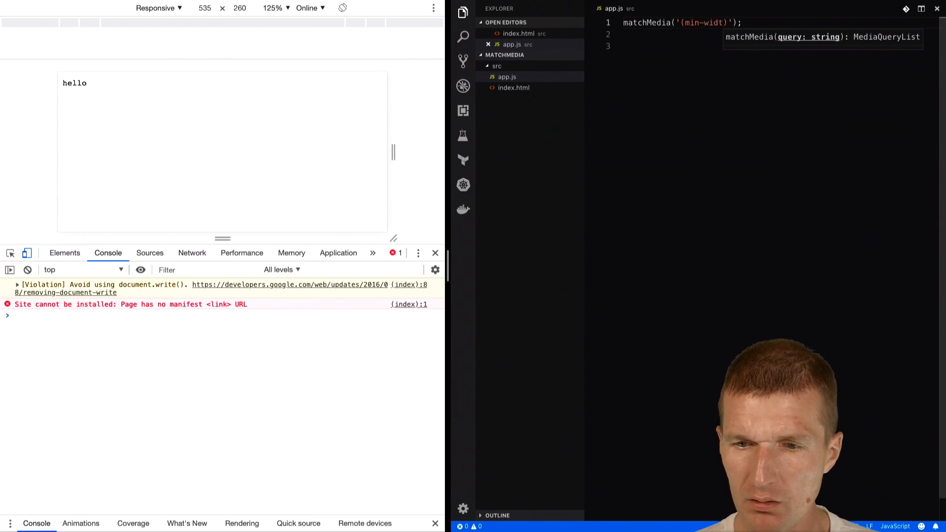
text(h: 600px)
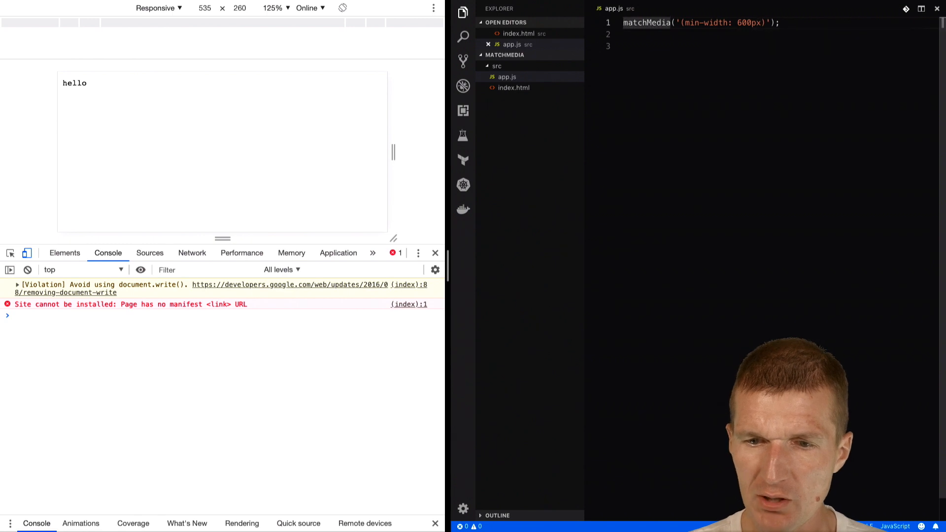
text(const)
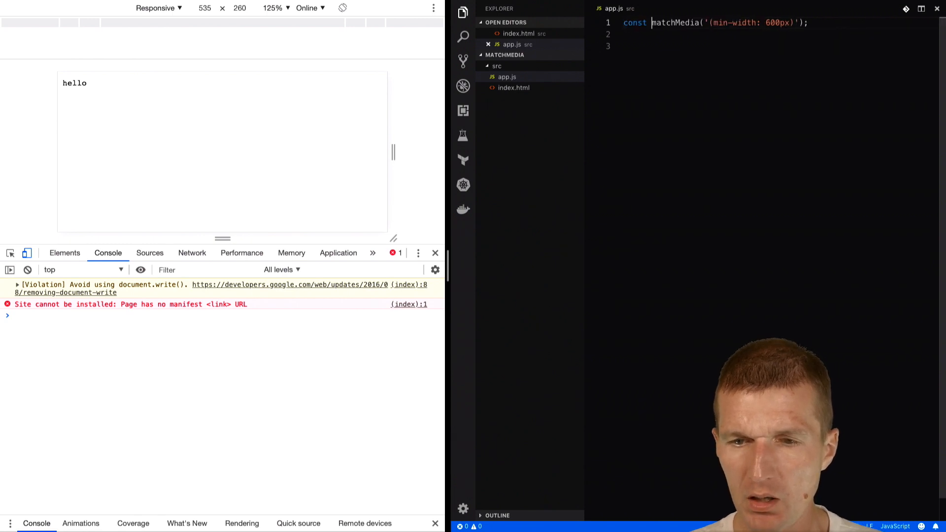
text(media =)
click(780, 34)
text(media.addEventListener()
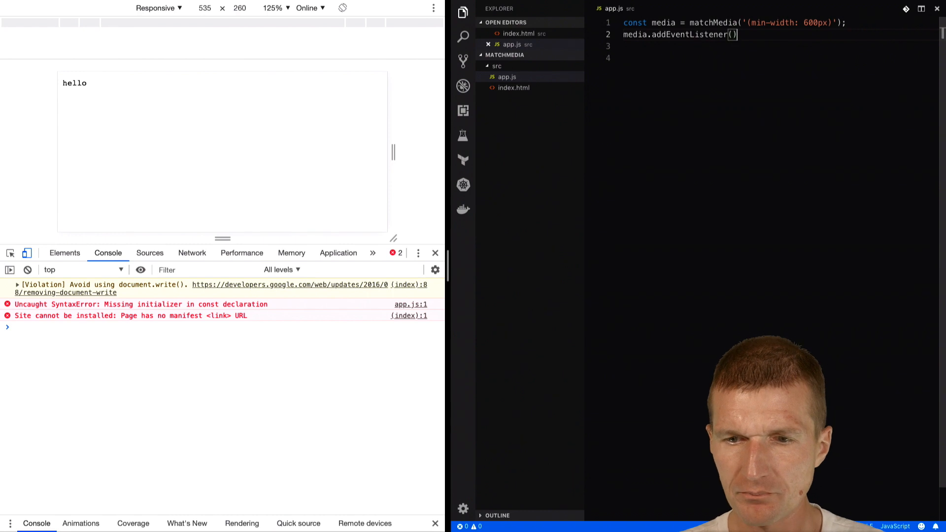
Fill the listener with "change", e => console.log(e) and save app.js
text("")
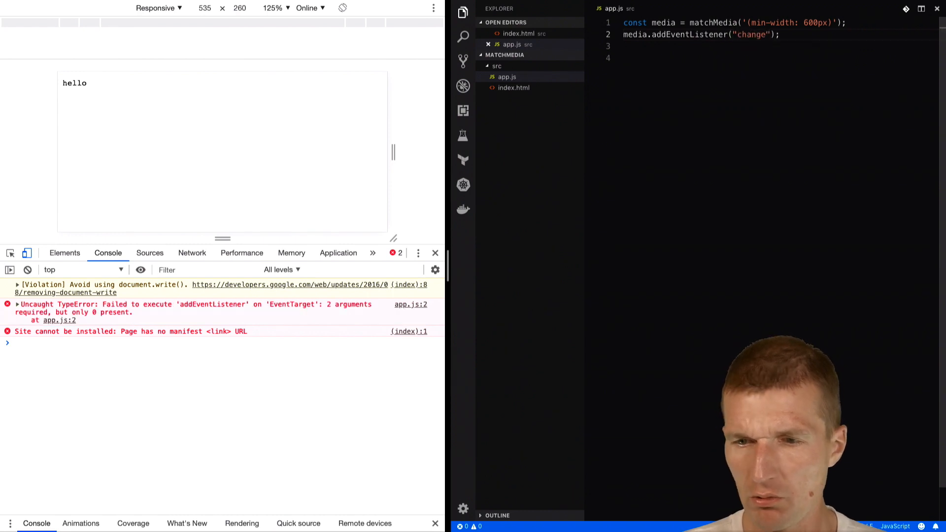
text(,)
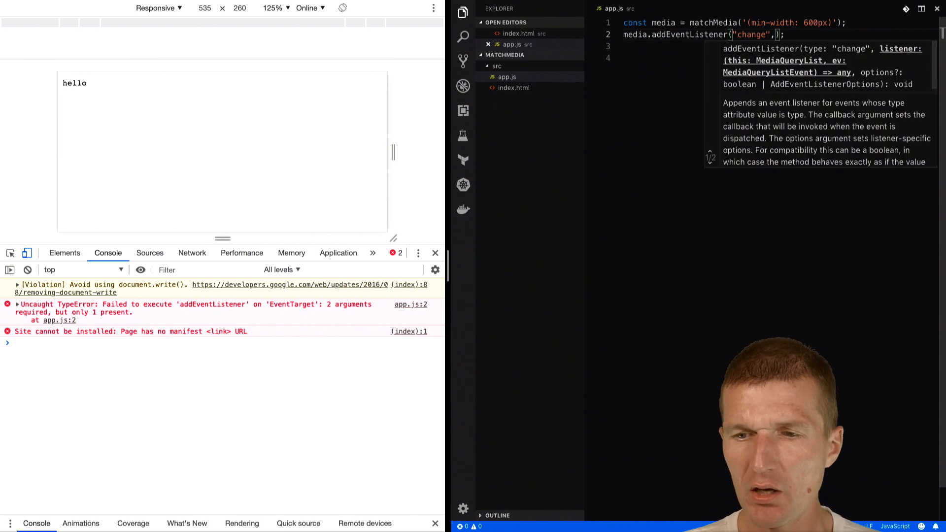
text(e =>)
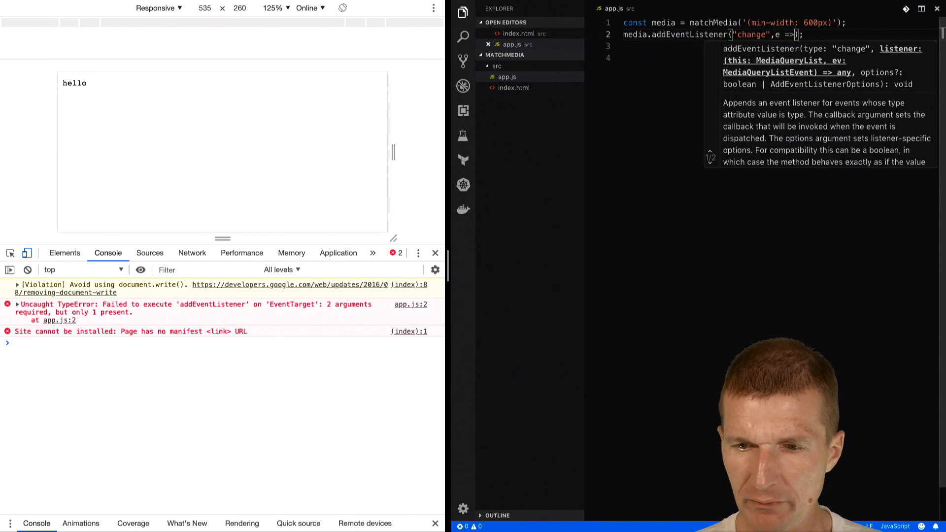
text(console.log(e)
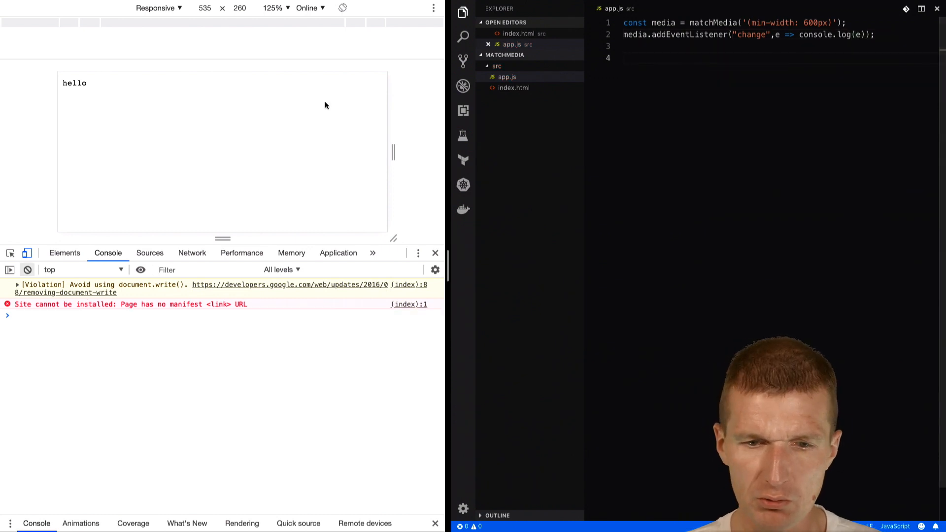
Drag the responsive viewport narrower then wider across 600px to log change events
drag(393, 153, 373, 149)
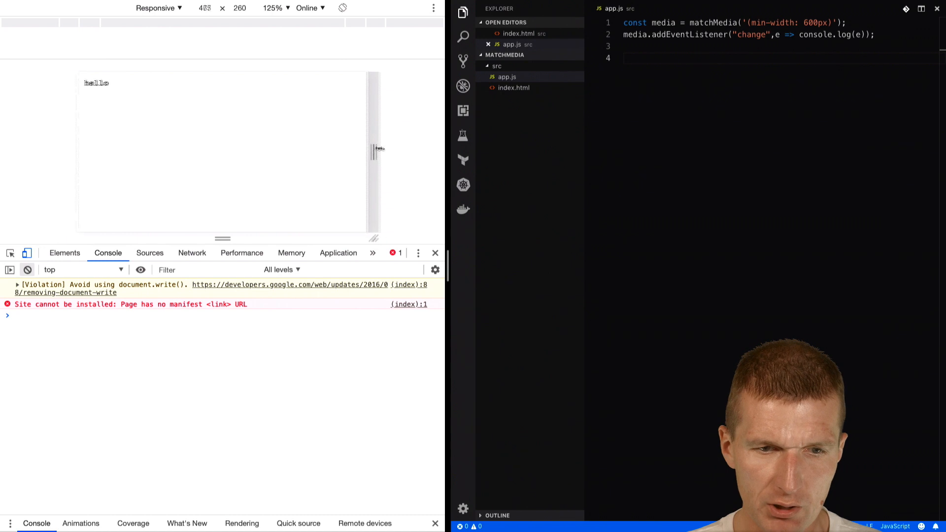
drag(377, 149, 413, 148)
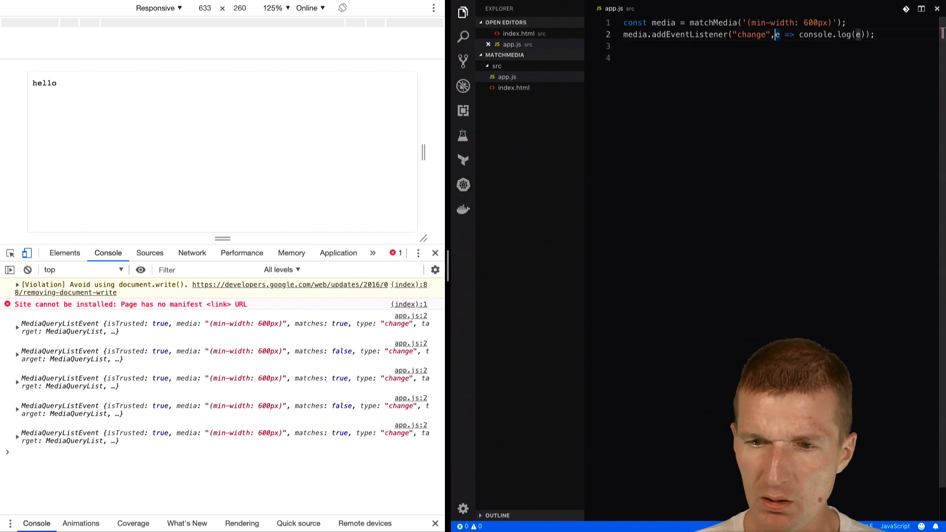
mouse_move(19, 334)
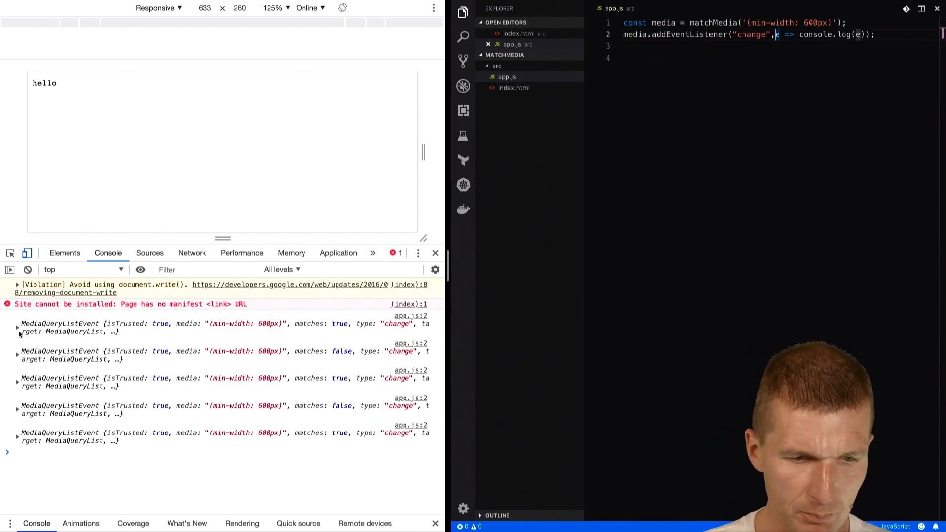
Expand the first MediaQueryListEvent to view matches, media and type properties
click(17, 327)
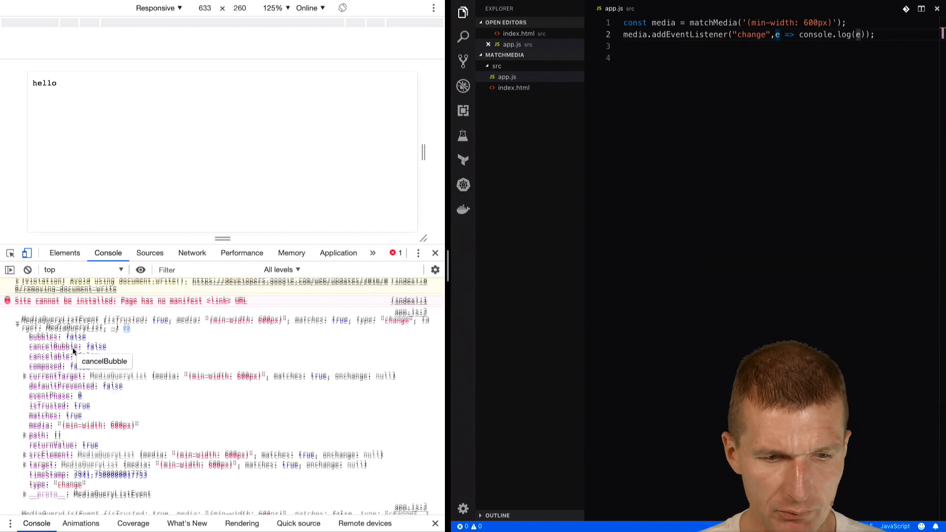
scroll(down, 3)
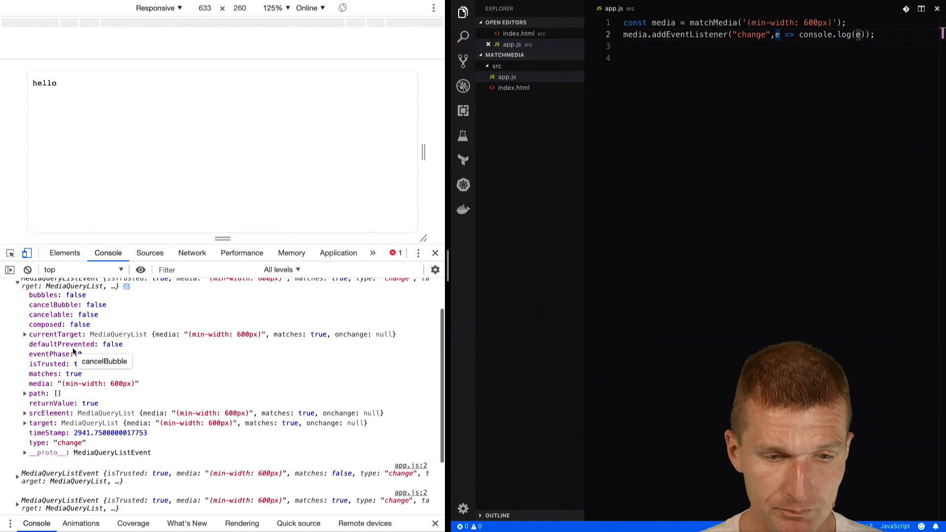
mouse_move(51, 390)
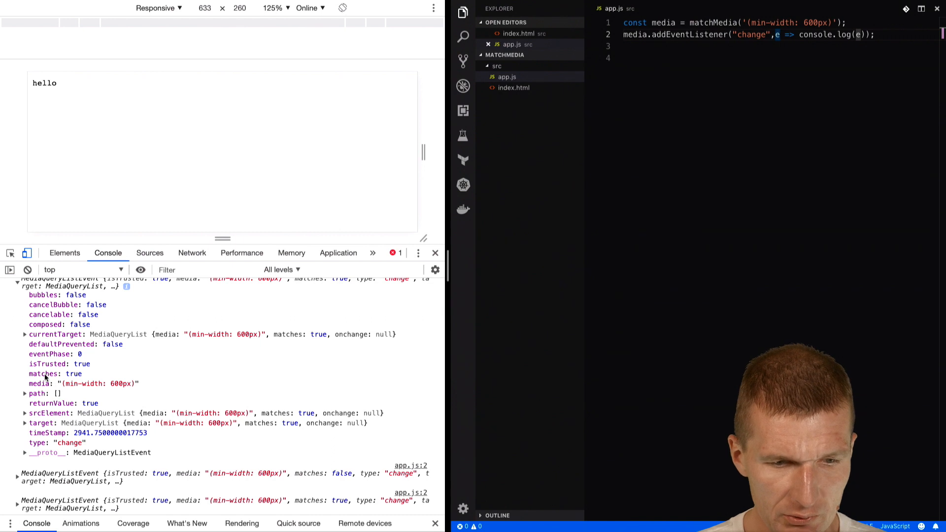
mouse_move(776, 34)
text(({)
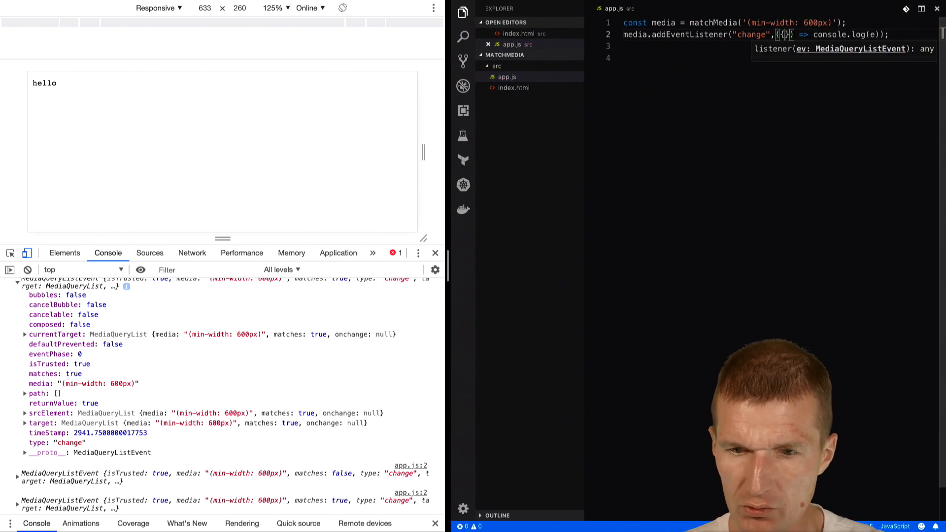
Destructure { media, matches } in the listener and start logging media
text(mi)
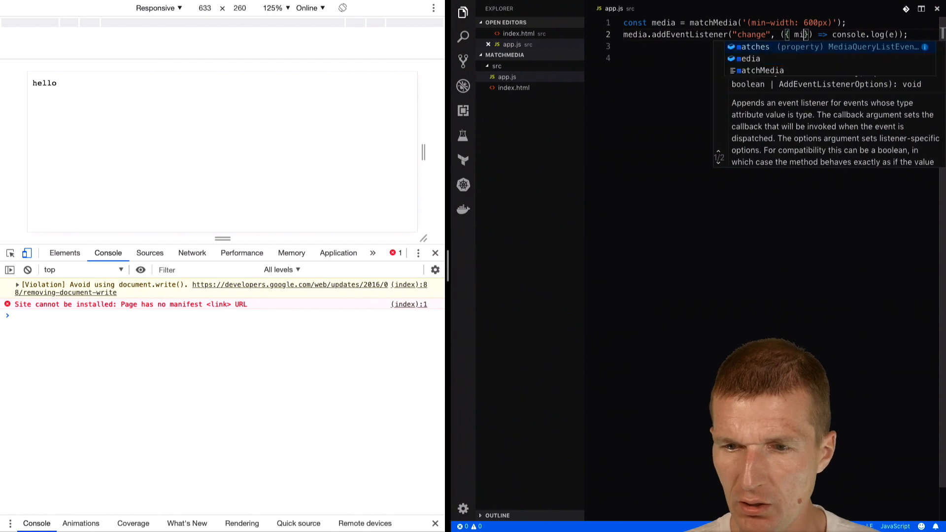
text(edia,)
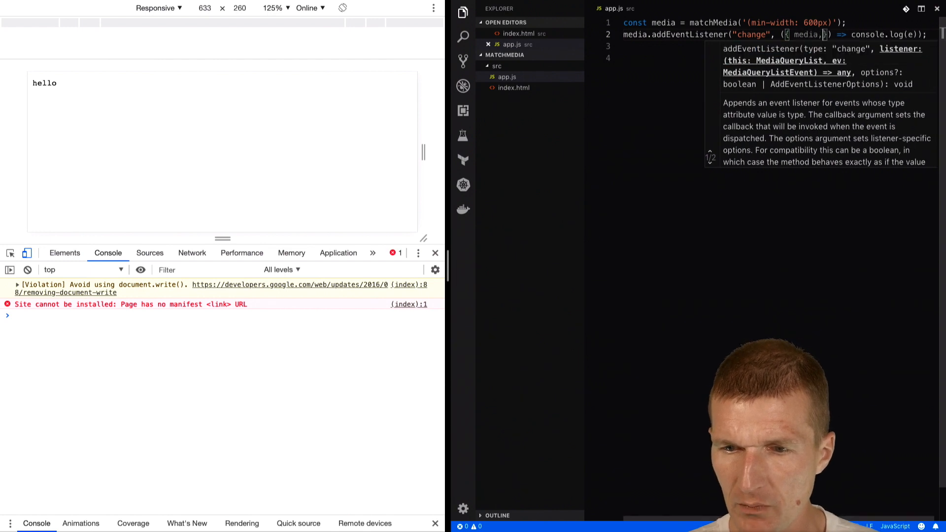
text(matches)
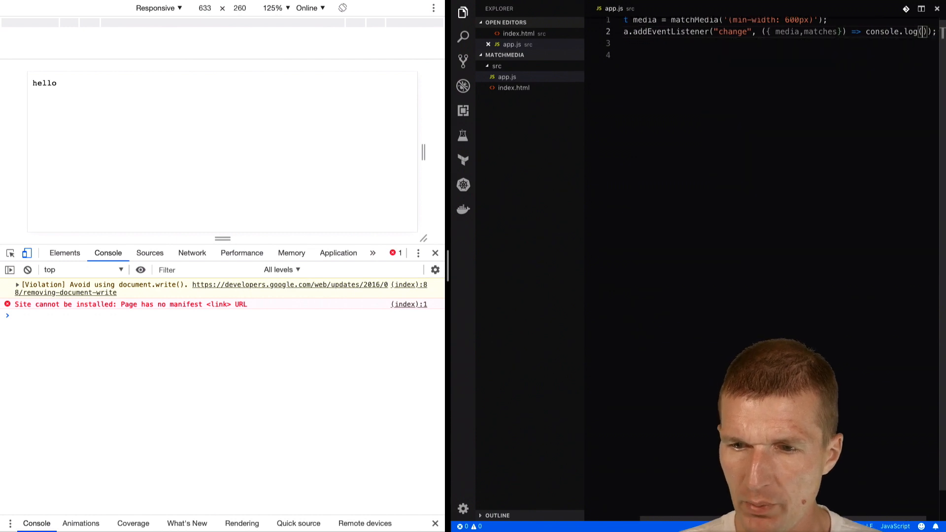
text(media,)
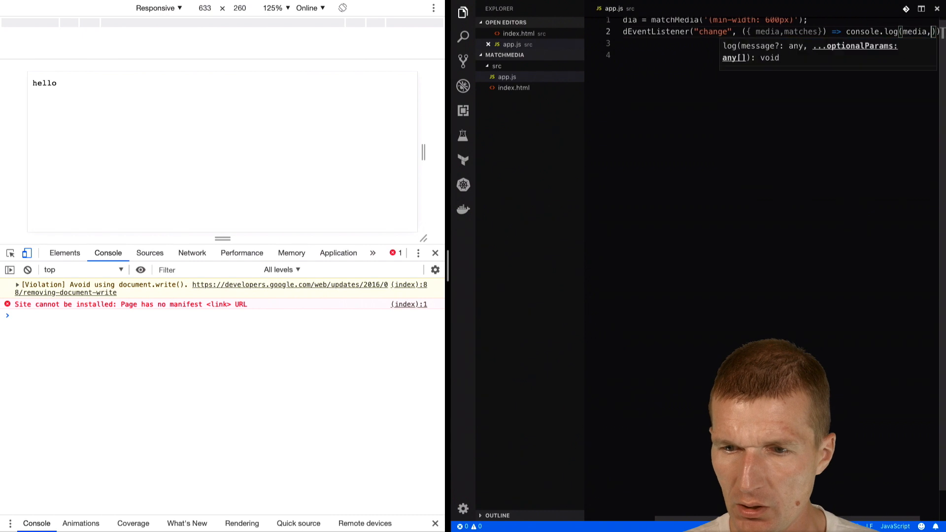